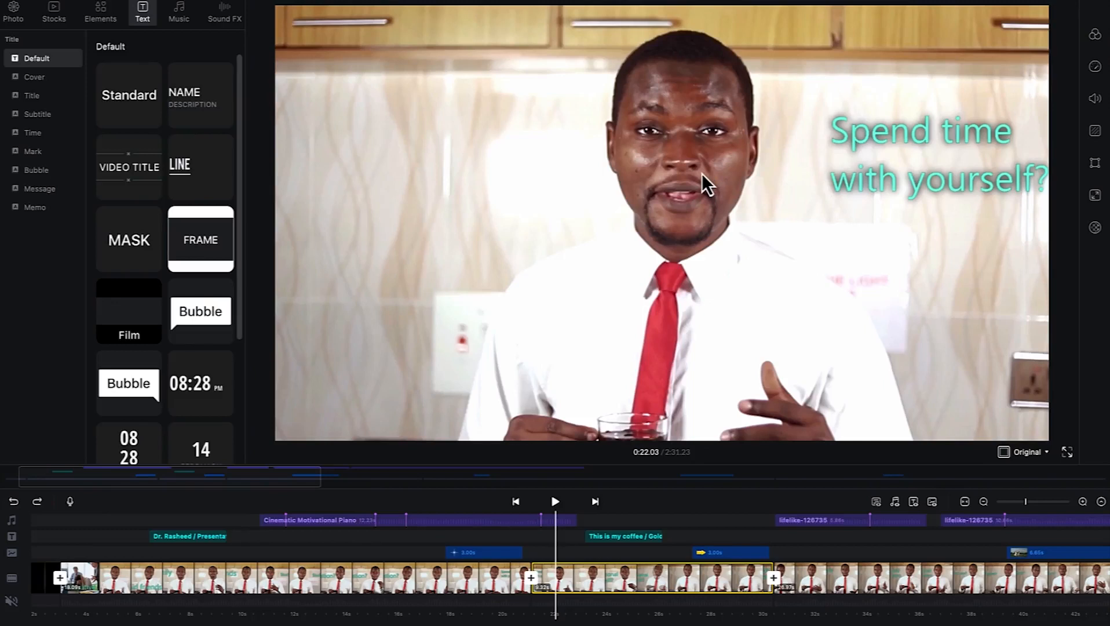
pyautogui.moveTo(432, 298)
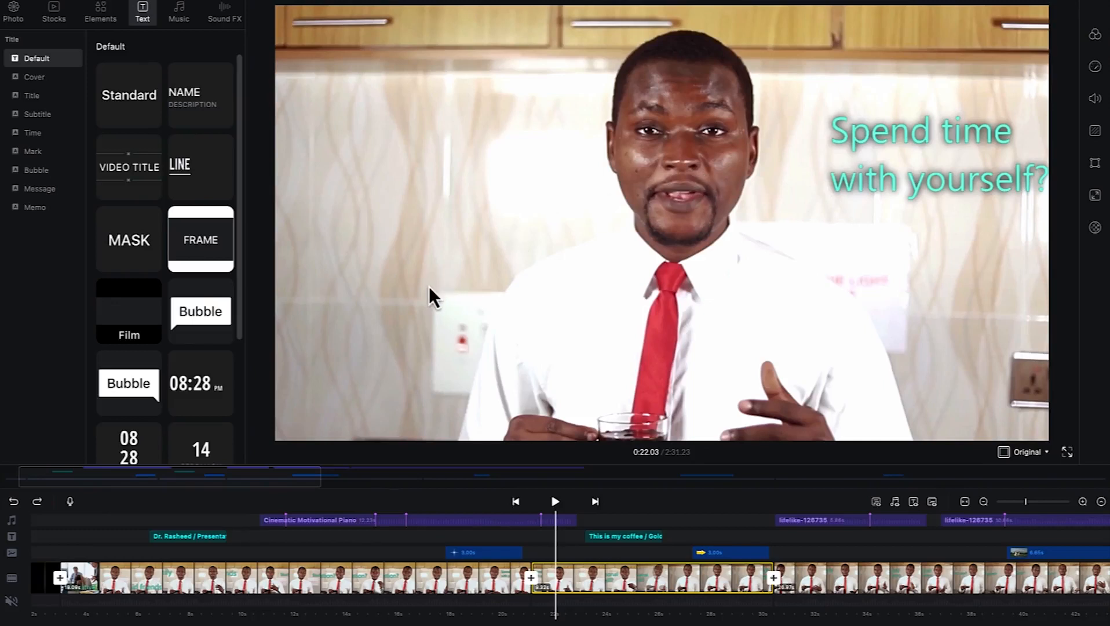
pyautogui.moveTo(395, 320)
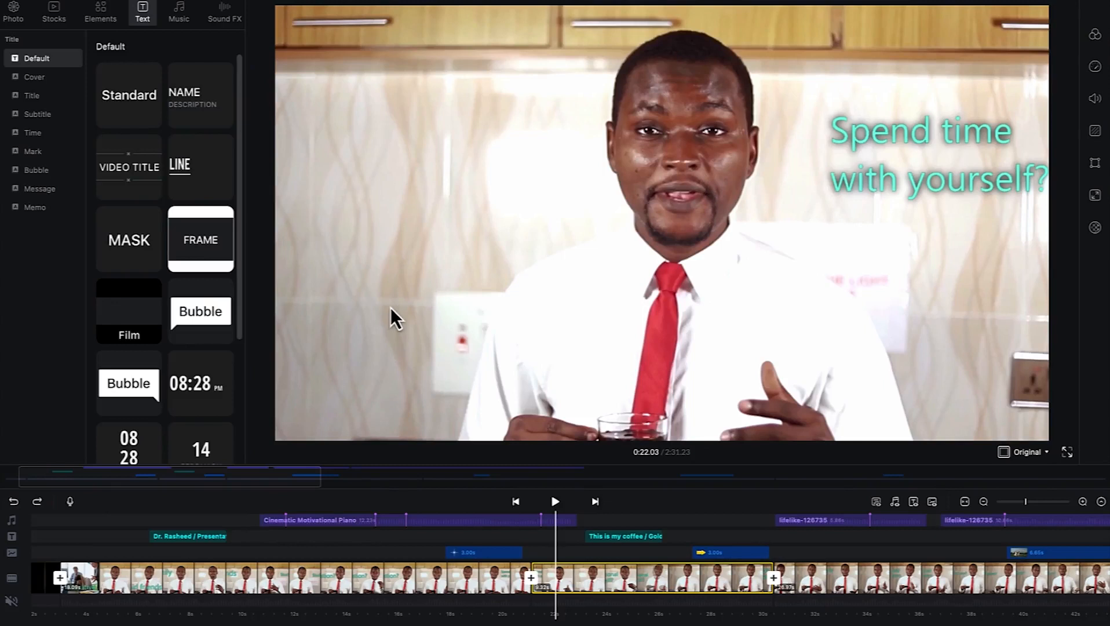
pyautogui.moveTo(140, 262)
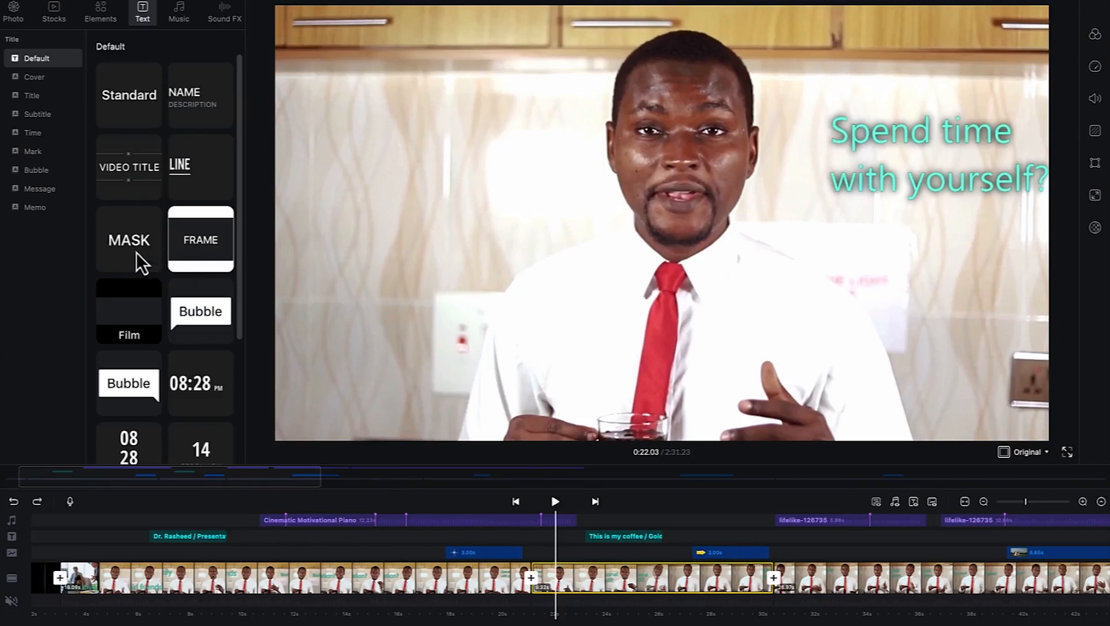
# Show the Stocks tab with my own imported stock clips
pyautogui.click(53, 10)
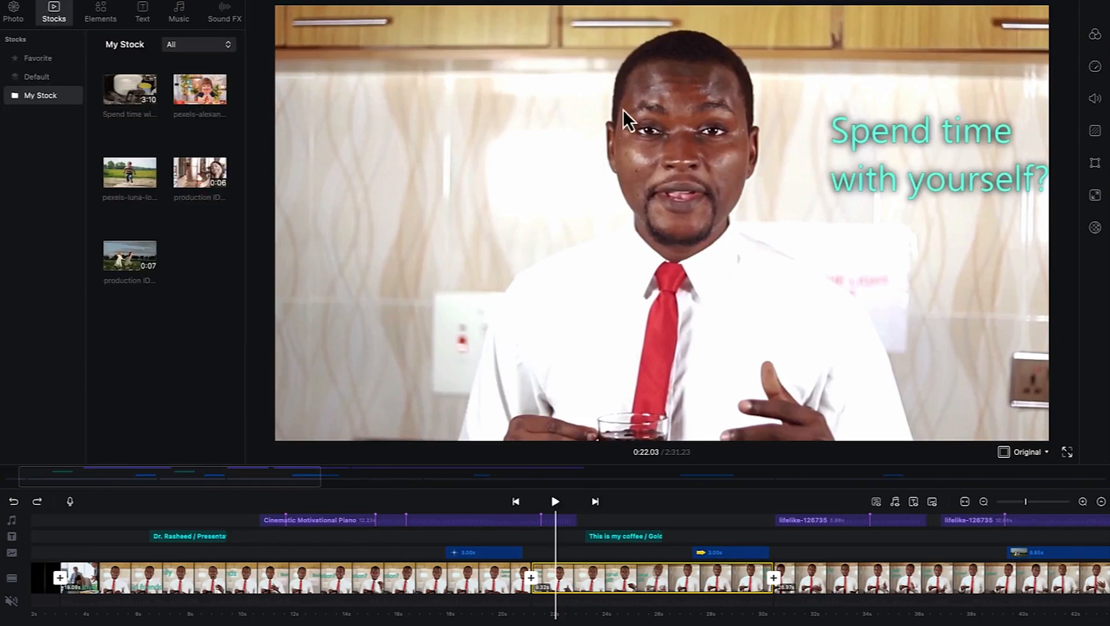
pyautogui.moveTo(372, 560)
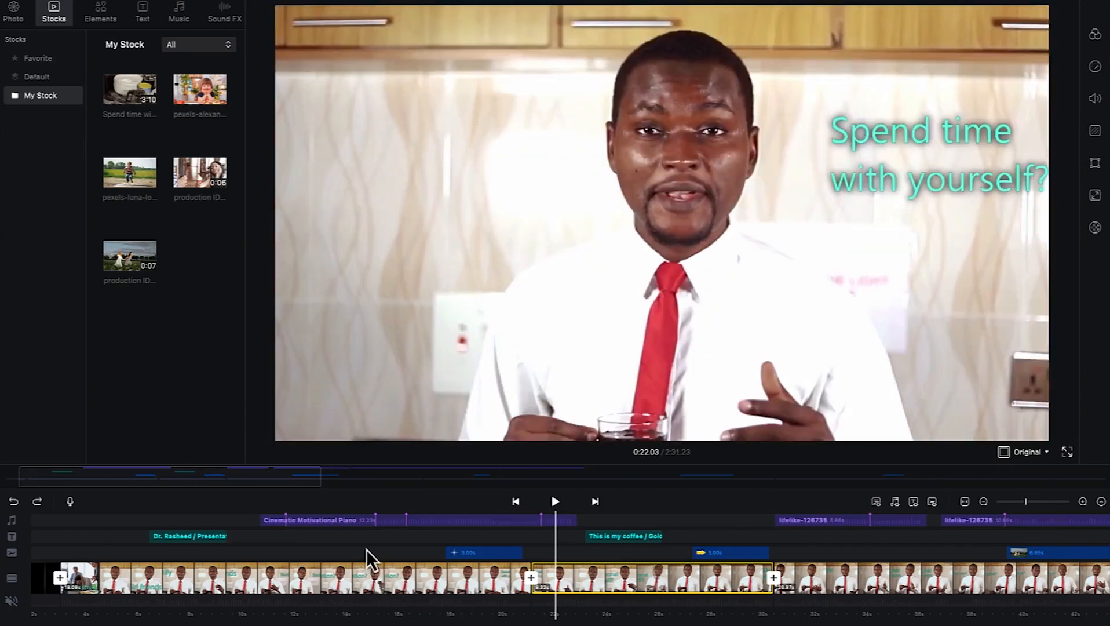
pyautogui.moveTo(255, 552)
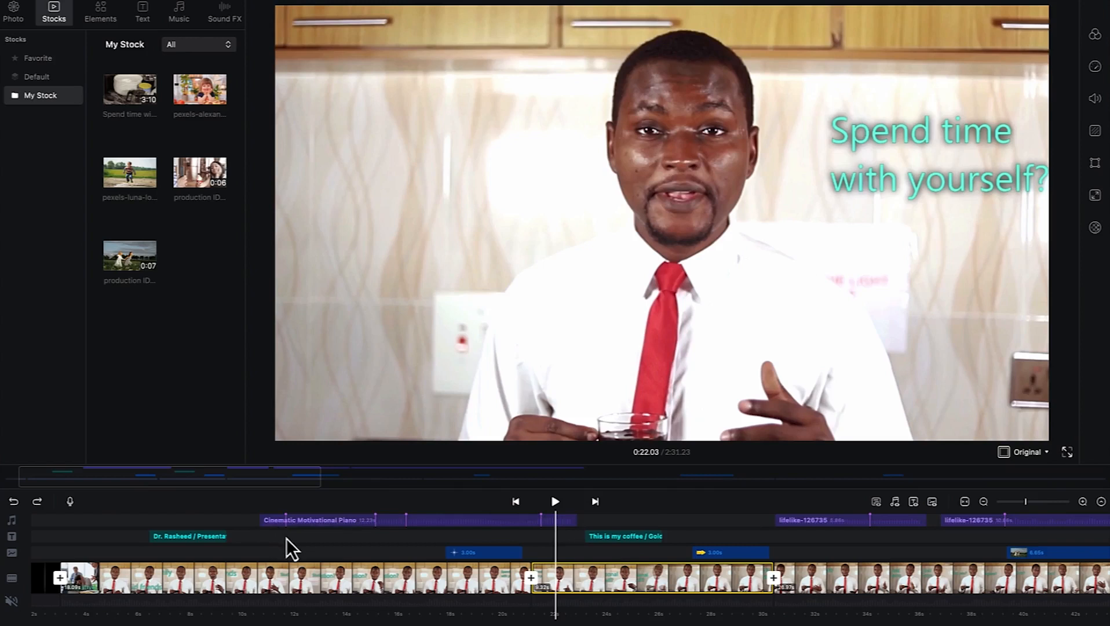
pyautogui.moveTo(285, 541)
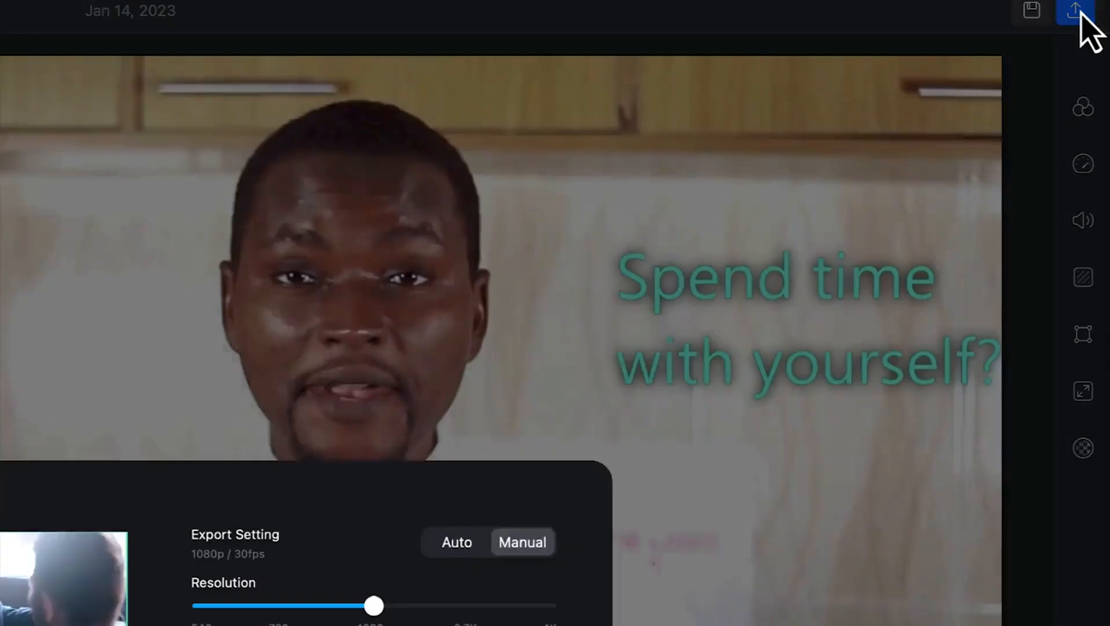
# Bring up the export sheet and keep its settings under Manual control rather than Auto
pyautogui.click(1075, 11)
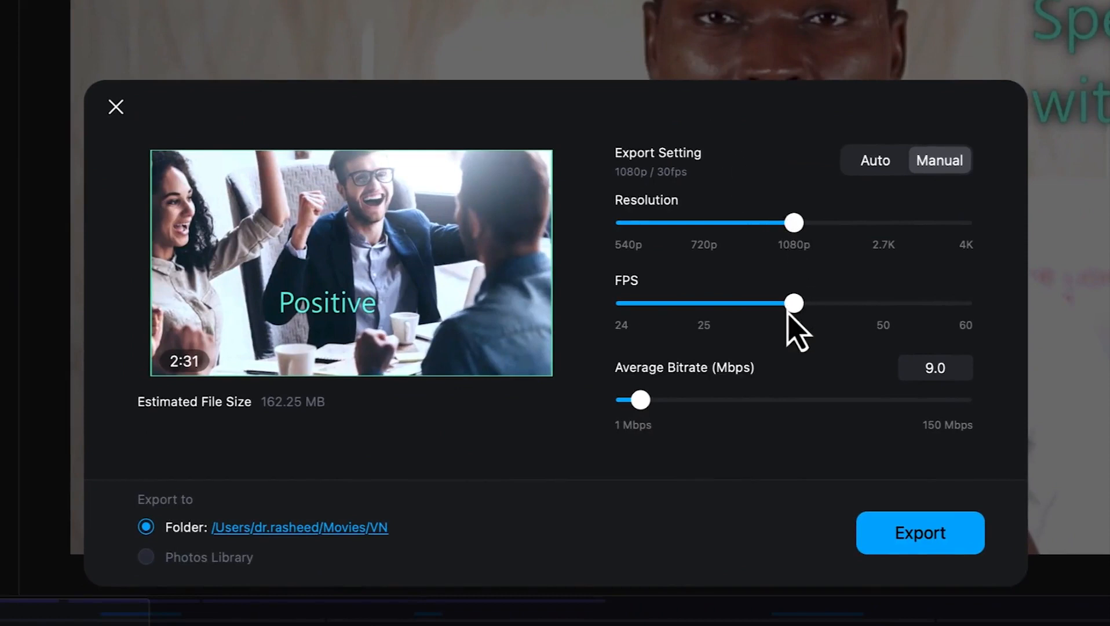
pyautogui.moveTo(796, 333)
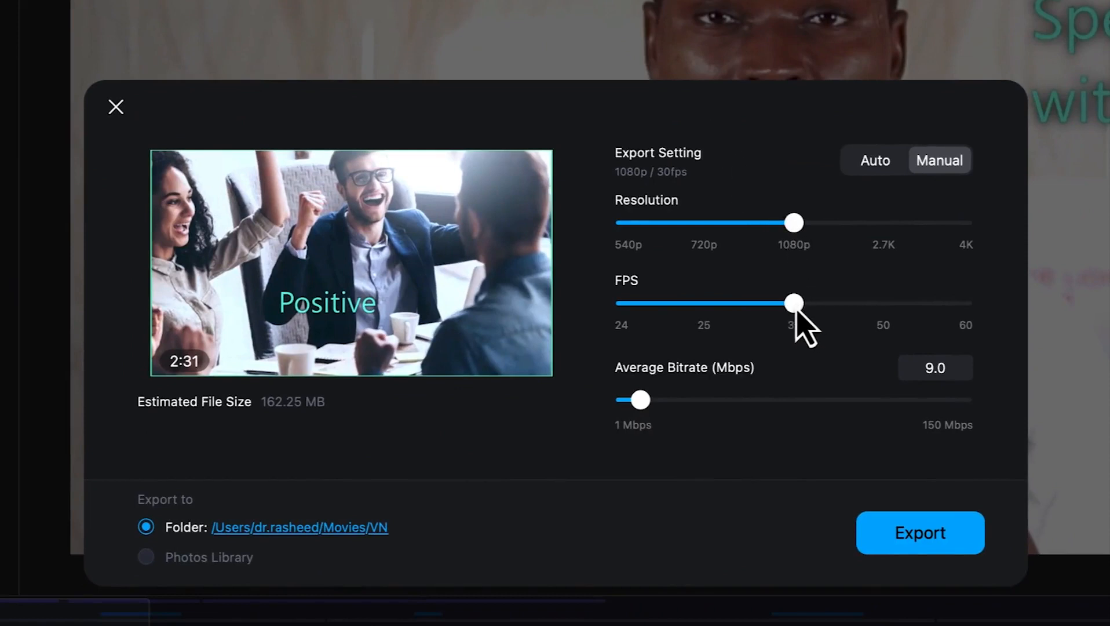
pyautogui.moveTo(839, 273)
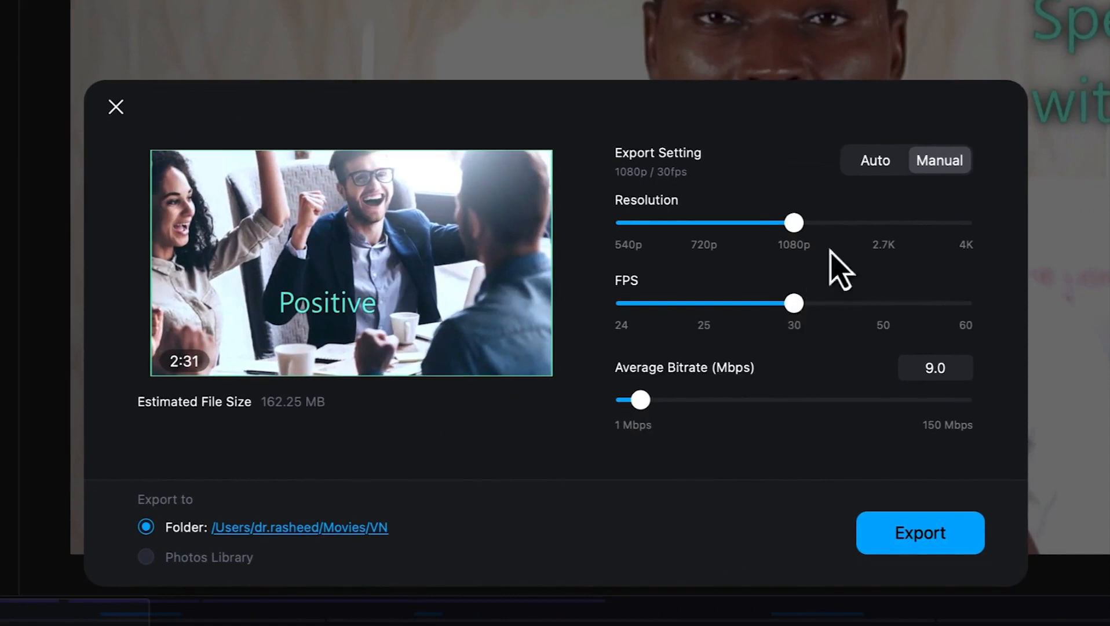
pyautogui.click(874, 160)
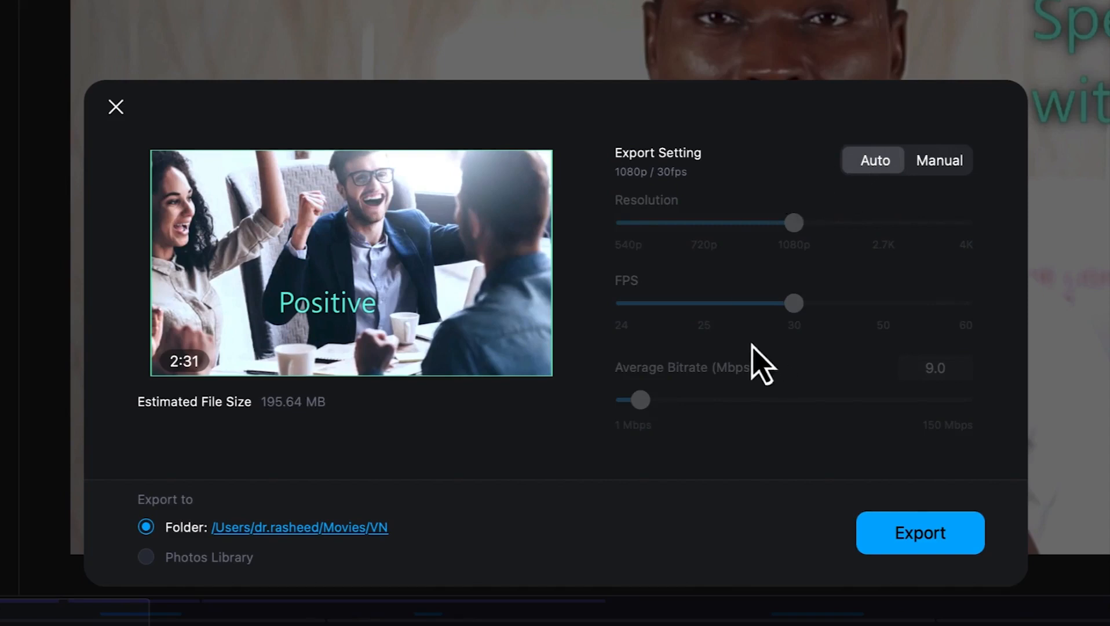
pyautogui.click(939, 160)
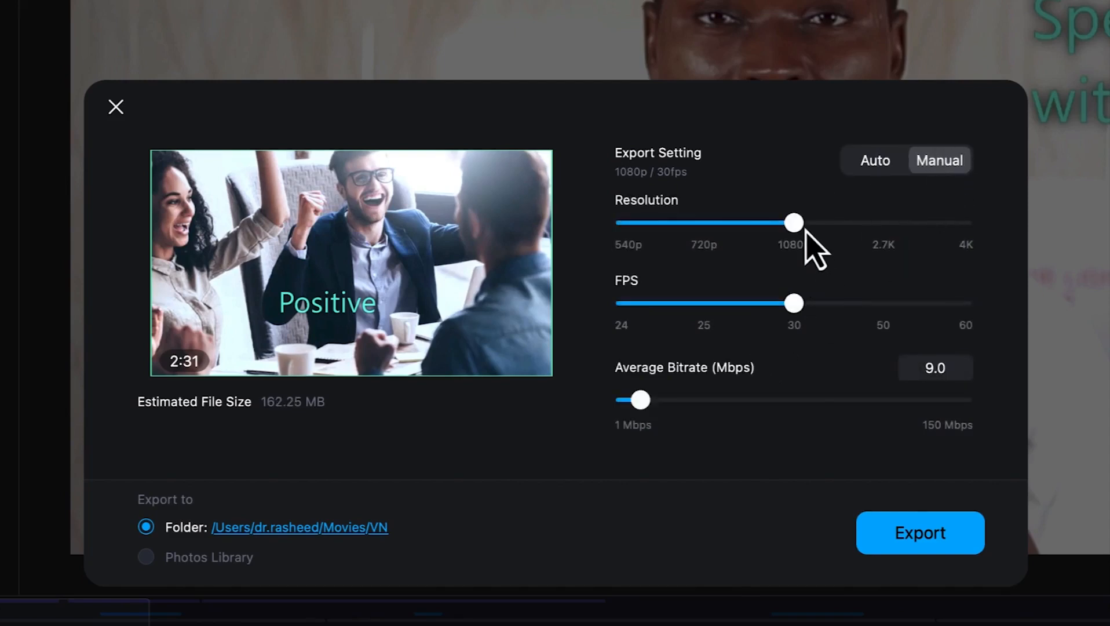
# Leave resolution at 1080p and frame rate at 30 after briefly trying 4K and 60 fps
pyautogui.moveTo(793, 222); pyautogui.dragTo(934, 222)
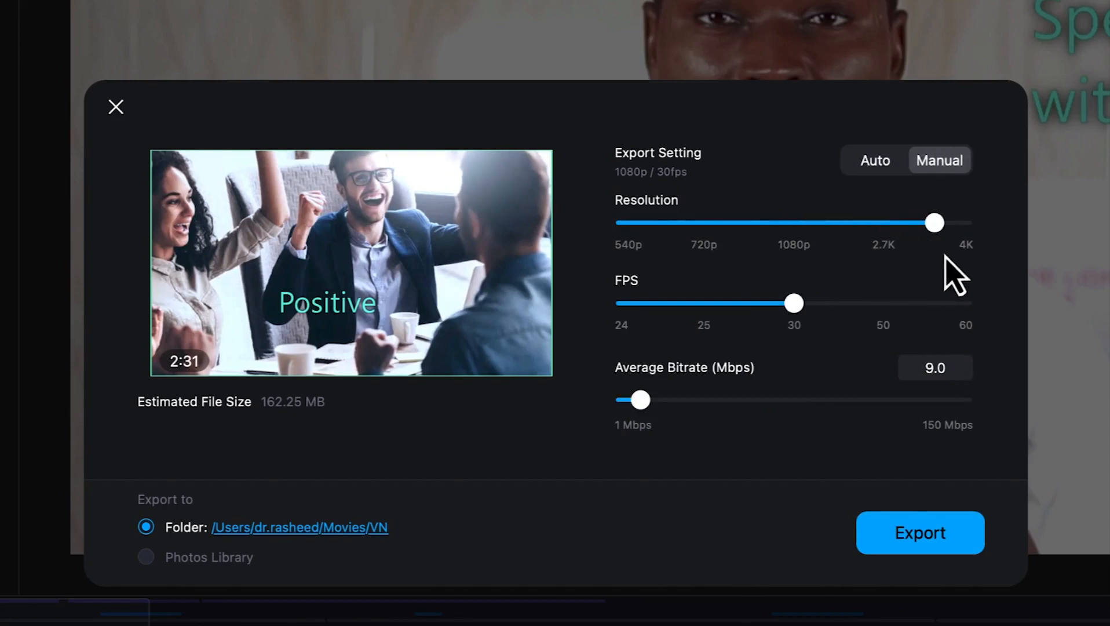
pyautogui.moveTo(935, 223); pyautogui.dragTo(802, 223)
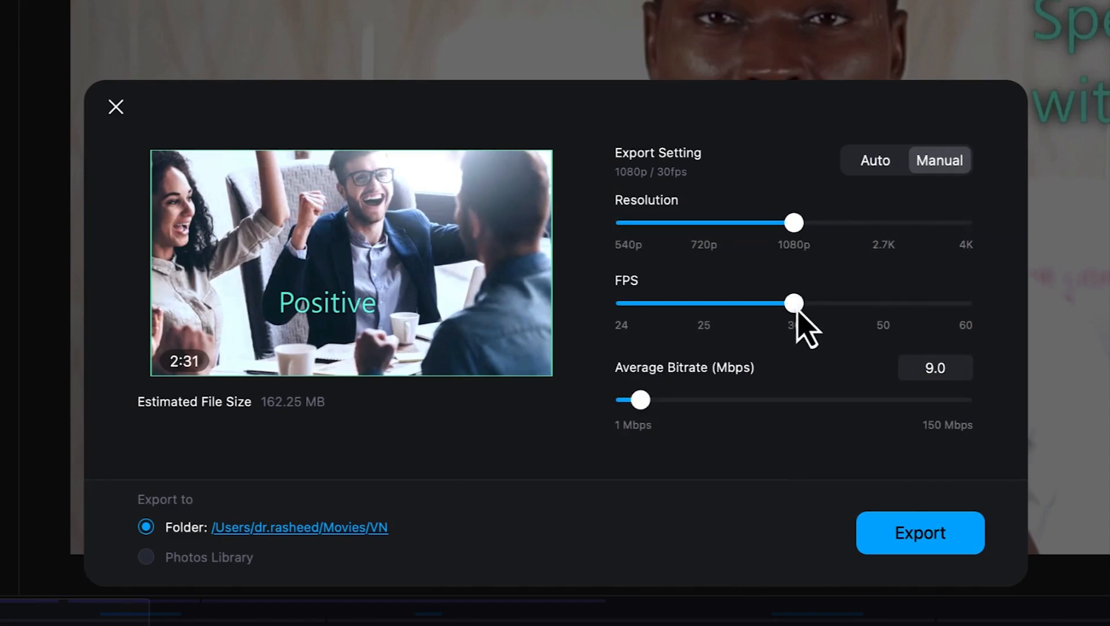
pyautogui.moveTo(792, 303); pyautogui.dragTo(927, 303)
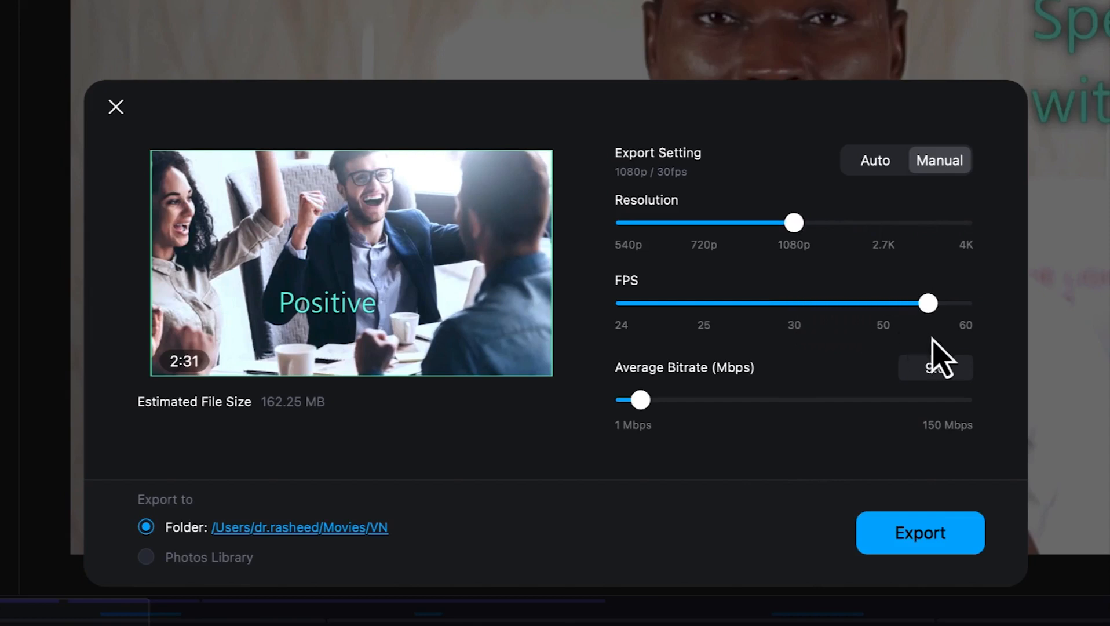
pyautogui.moveTo(928, 303); pyautogui.dragTo(792, 302)
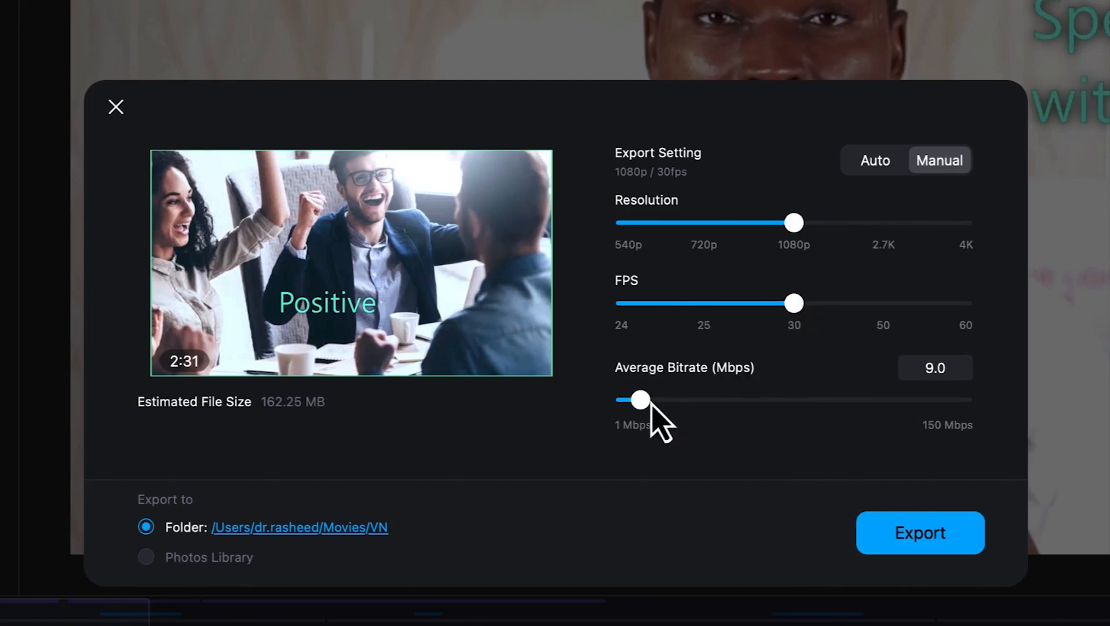
pyautogui.moveTo(658, 413)
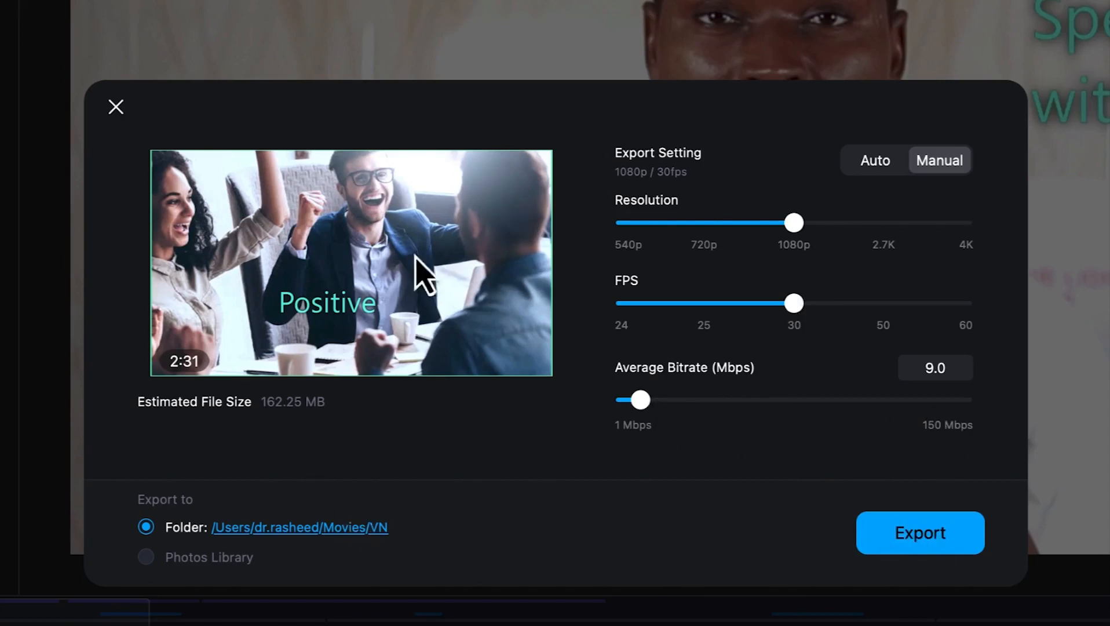
pyautogui.moveTo(283, 541)
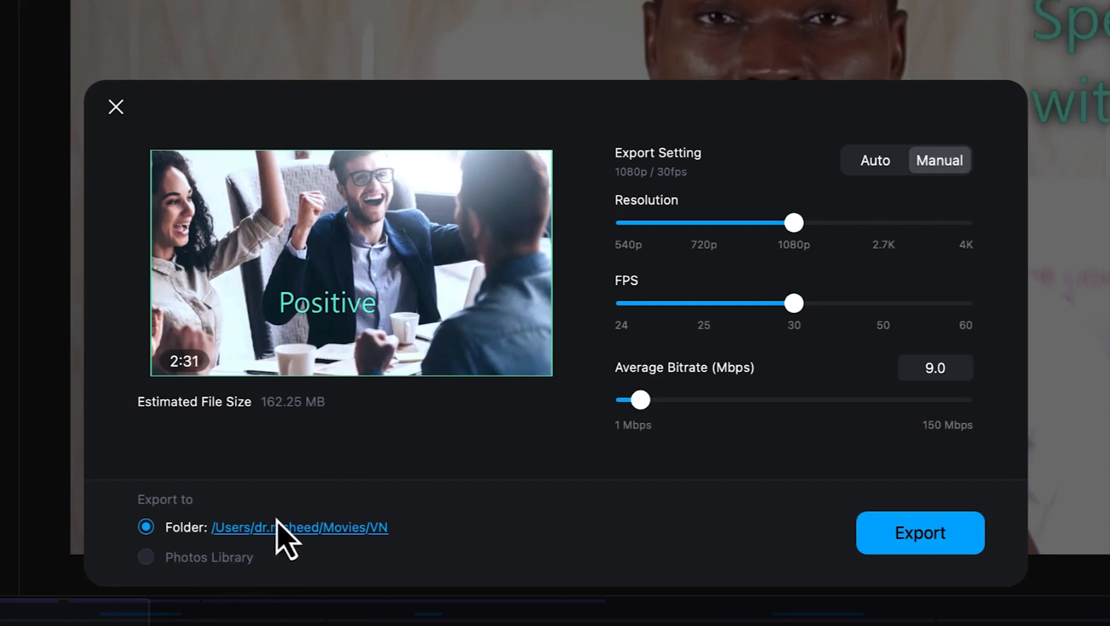
pyautogui.moveTo(295, 537)
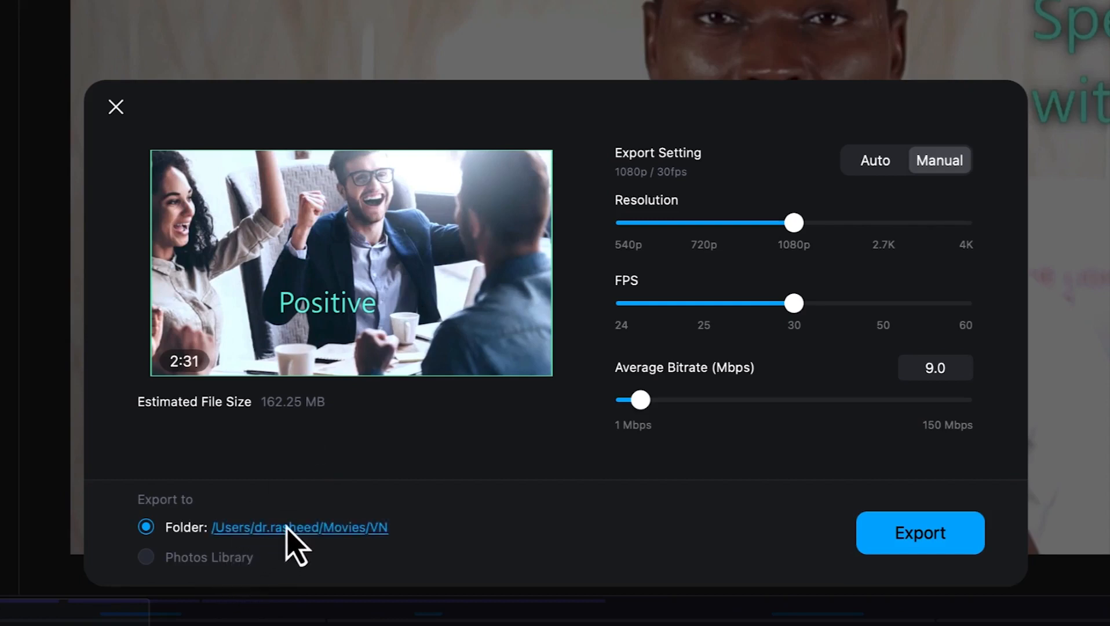
# Choose the 'VN video editor' folder under Documents/YouTube as the export destination
pyautogui.click(299, 527)
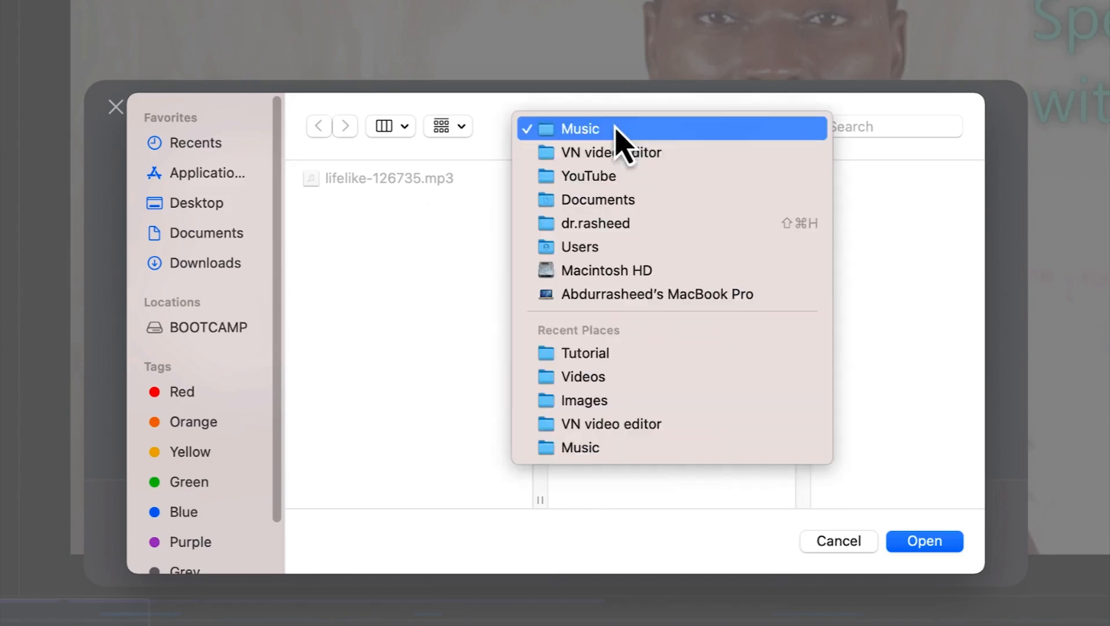
pyautogui.click(611, 152)
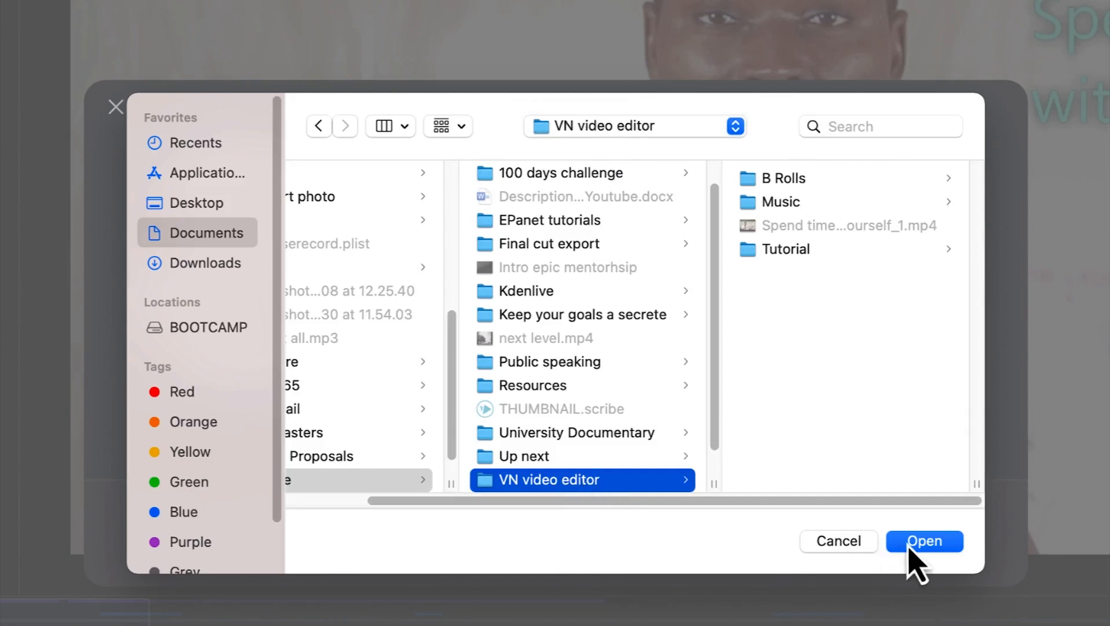
pyautogui.click(924, 541)
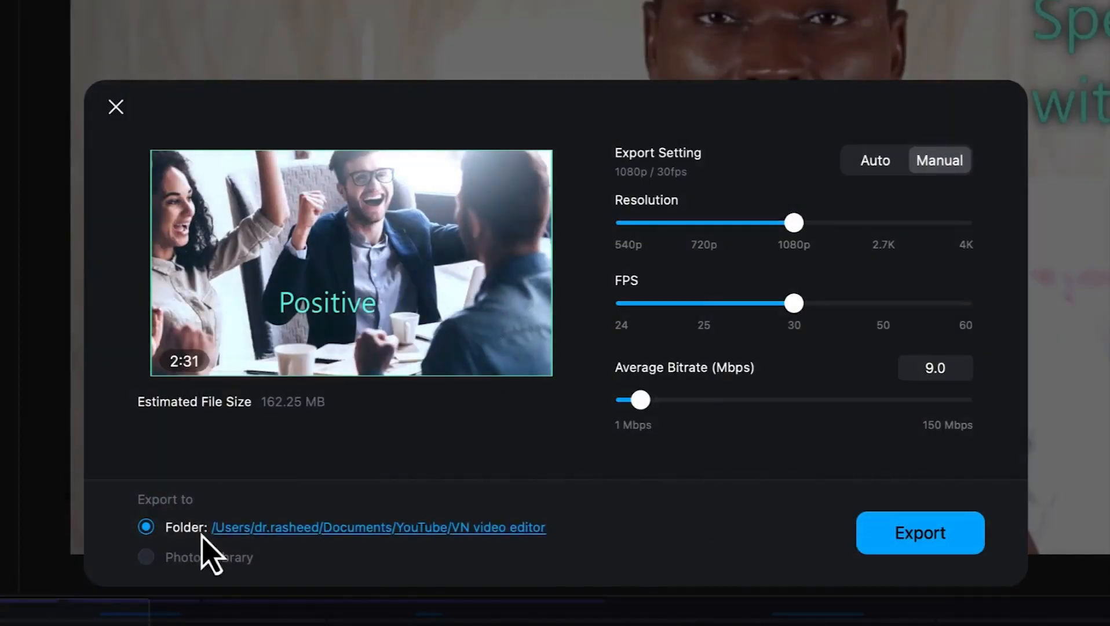
pyautogui.moveTo(510, 548)
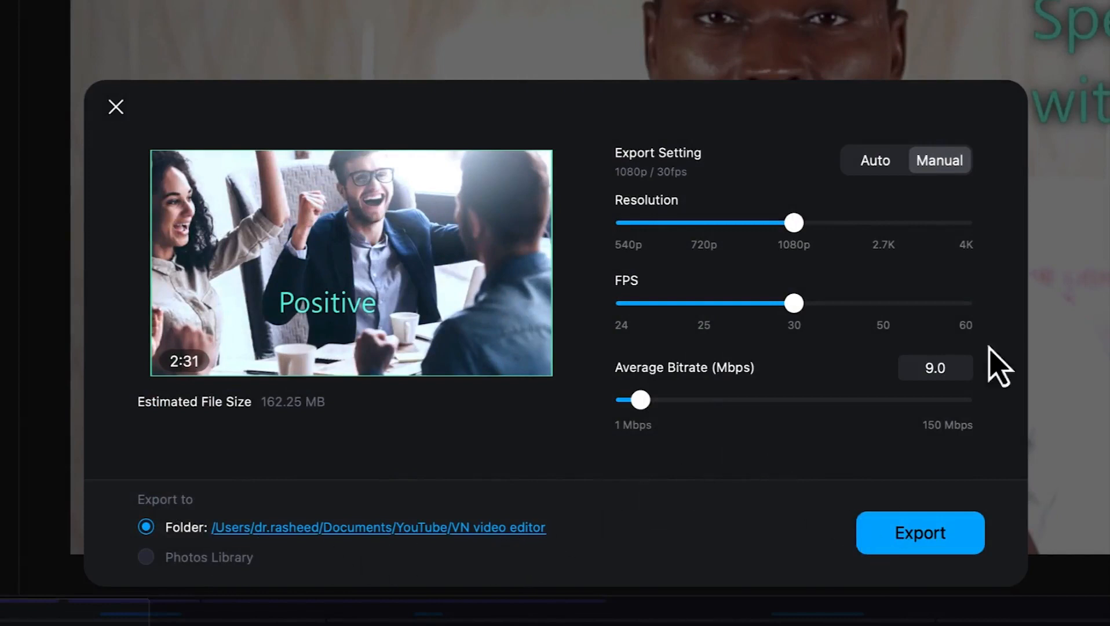
pyautogui.moveTo(758, 198)
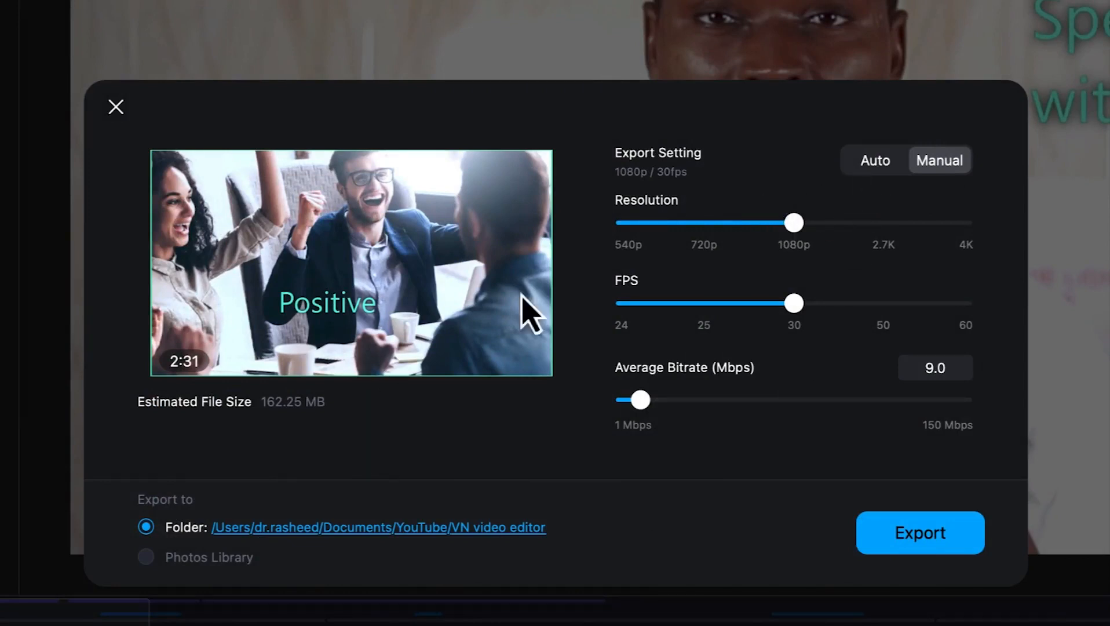
pyautogui.moveTo(819, 265)
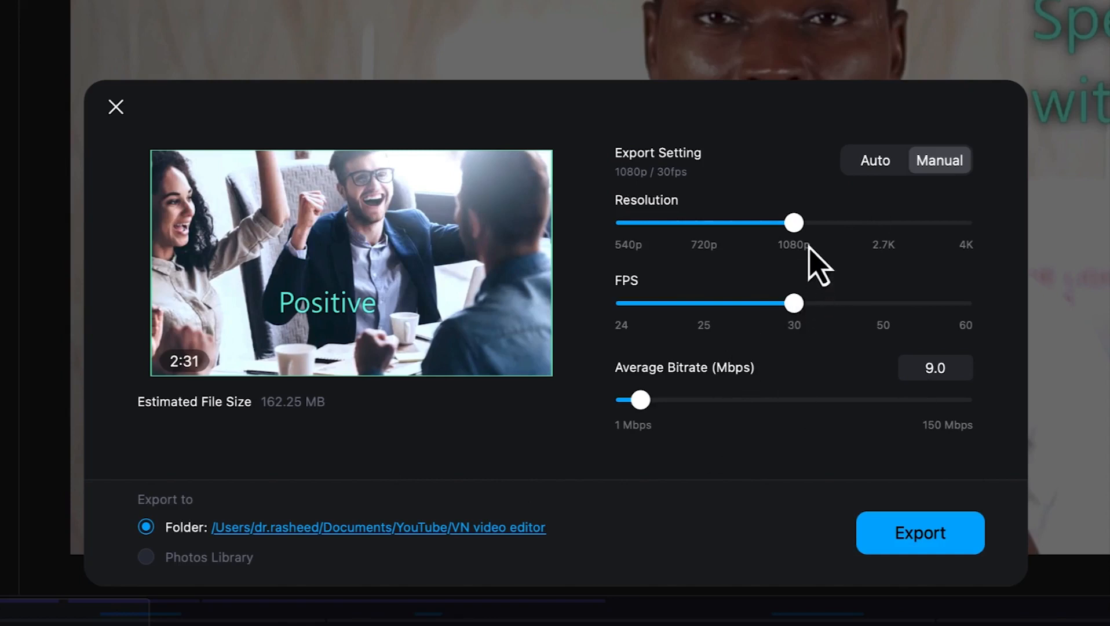
pyautogui.moveTo(804, 290)
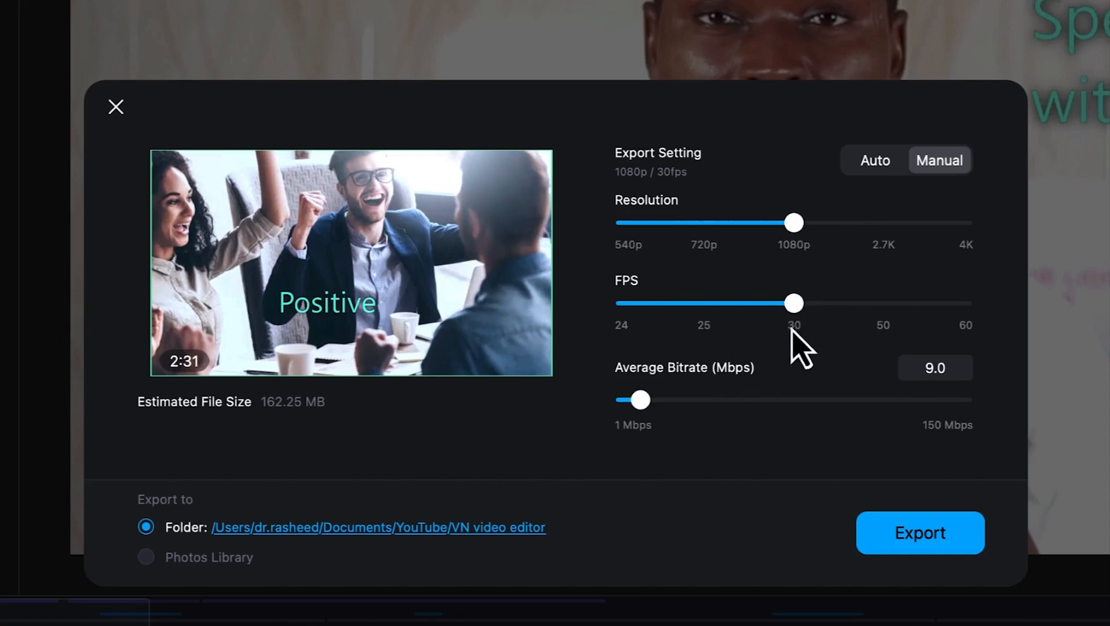
pyautogui.moveTo(671, 459)
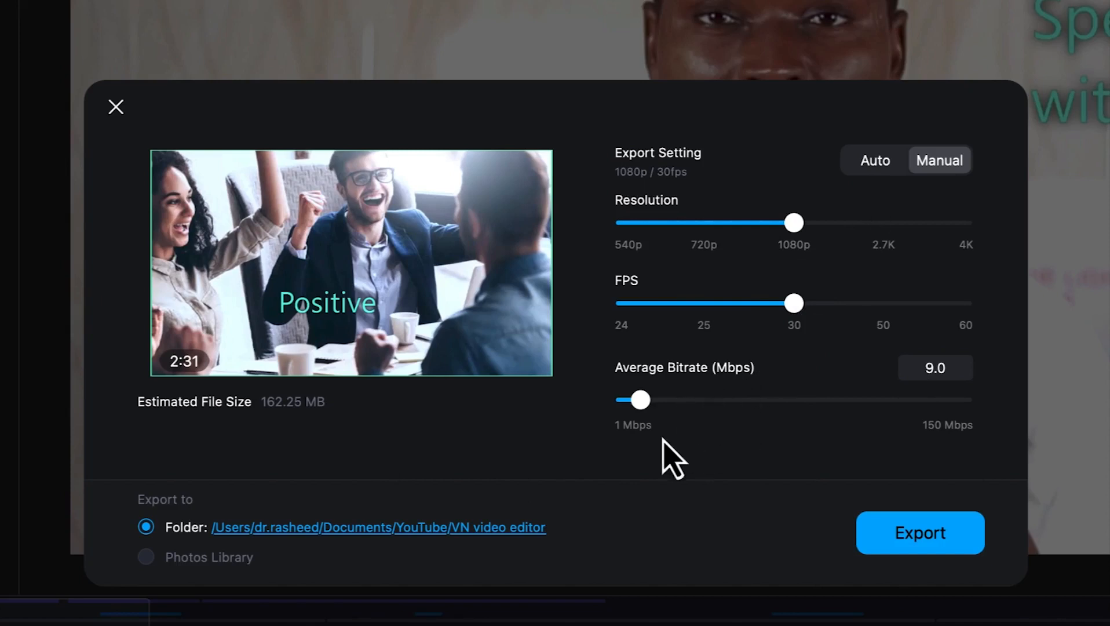
pyautogui.moveTo(645, 445)
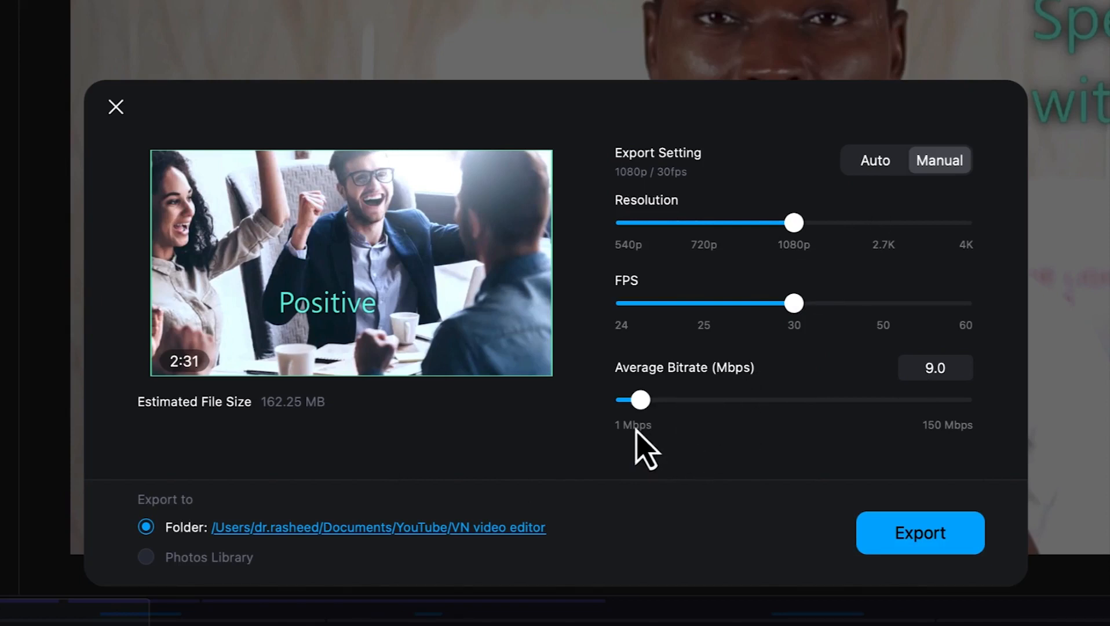
pyautogui.moveTo(920, 532)
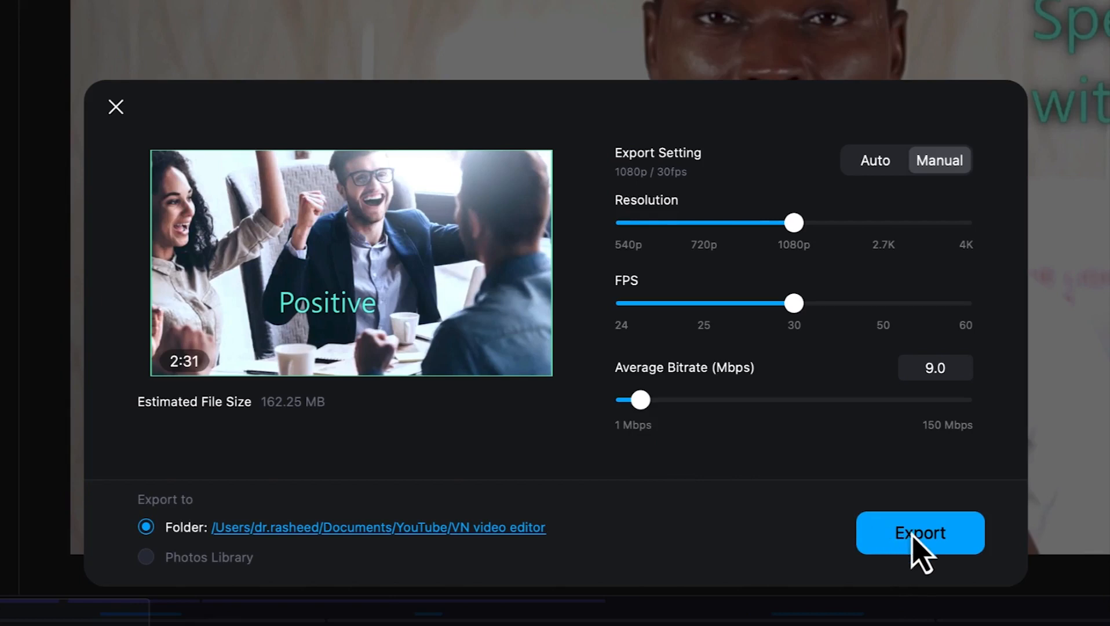
# Export the video and land on the Publish screen with blank title and description
pyautogui.click(921, 532)
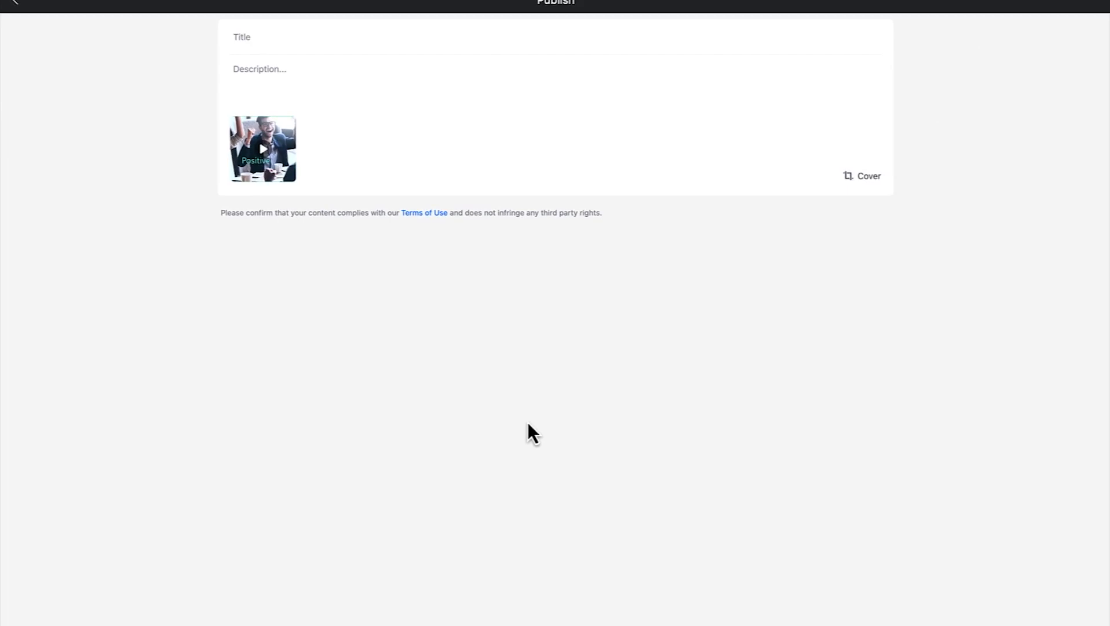
pyautogui.moveTo(462, 439)
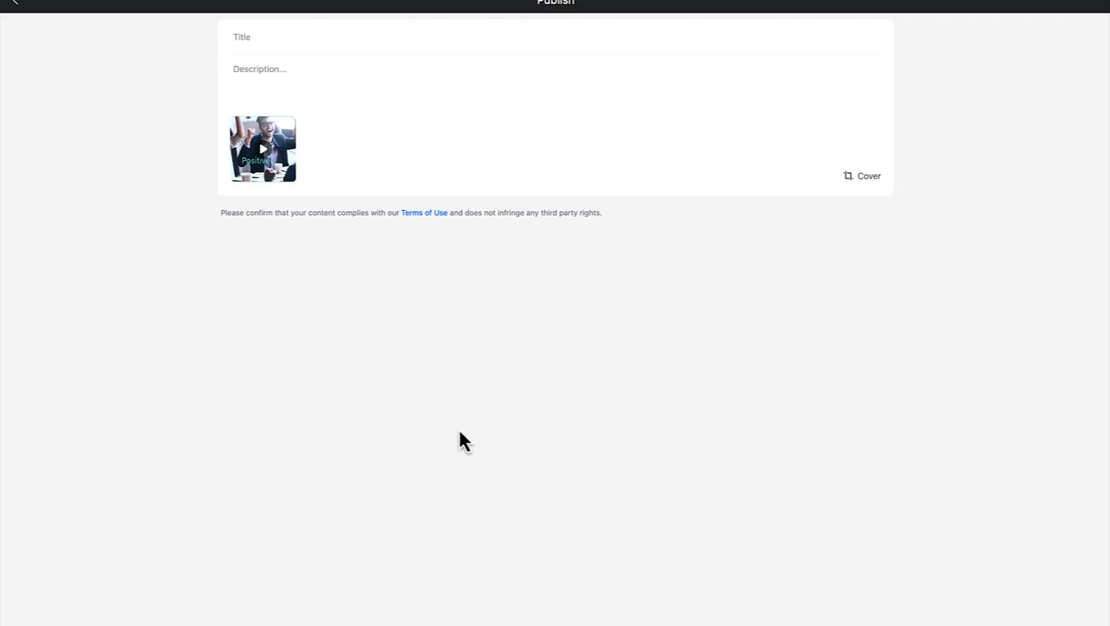
pyautogui.moveTo(471, 451)
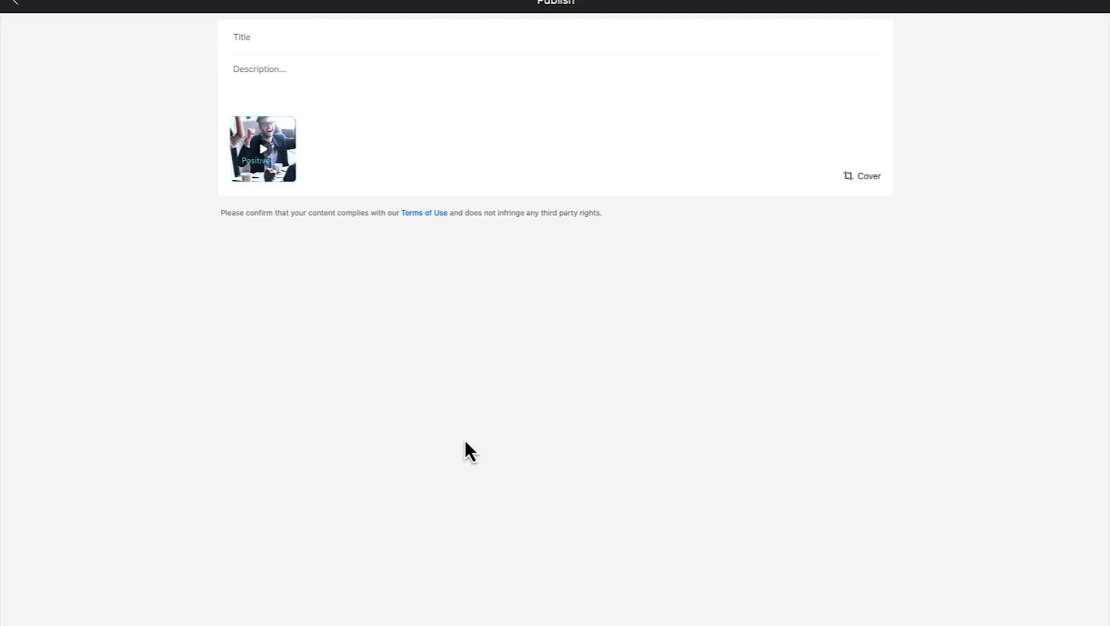